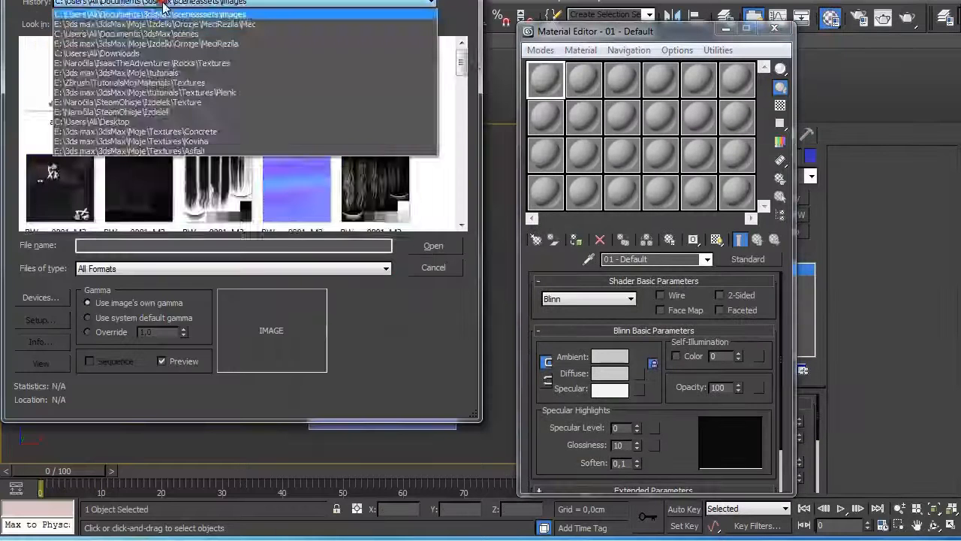
Browse to the reference image folder and set Plane001 to display edges only
left_click(177, 25)
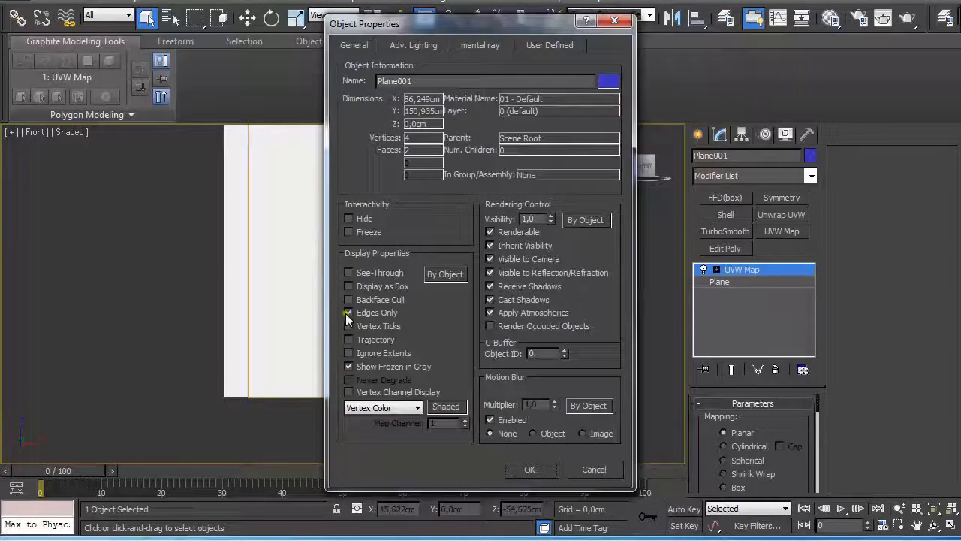
left_click(531, 470)
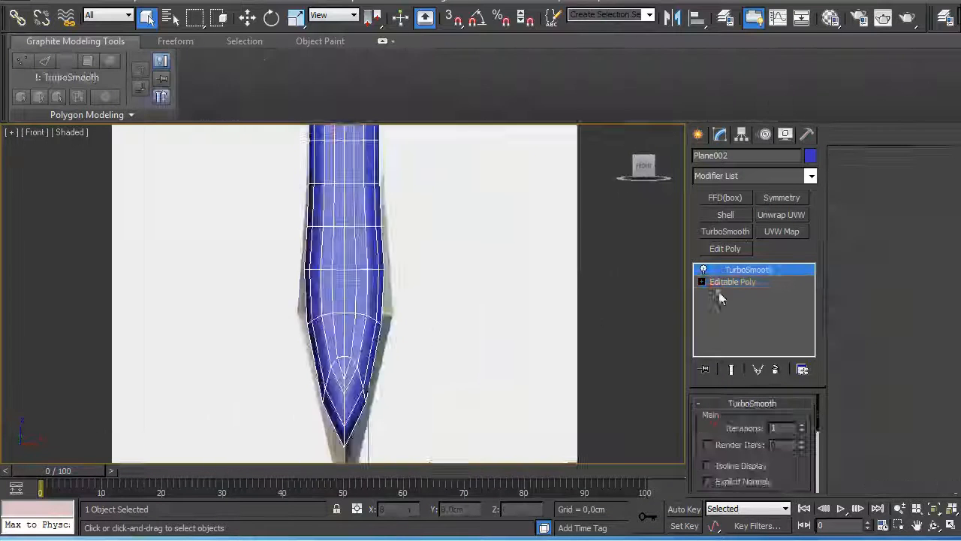
Assign smoothing group 1 to the blade faces in Editable Poly and select a tip vertex
left_click(733, 281)
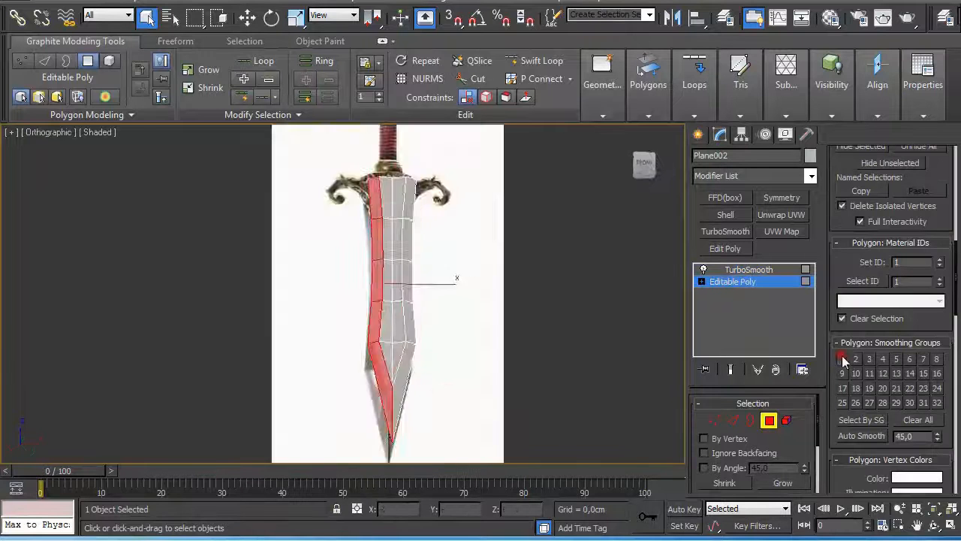
left_click(749, 269)
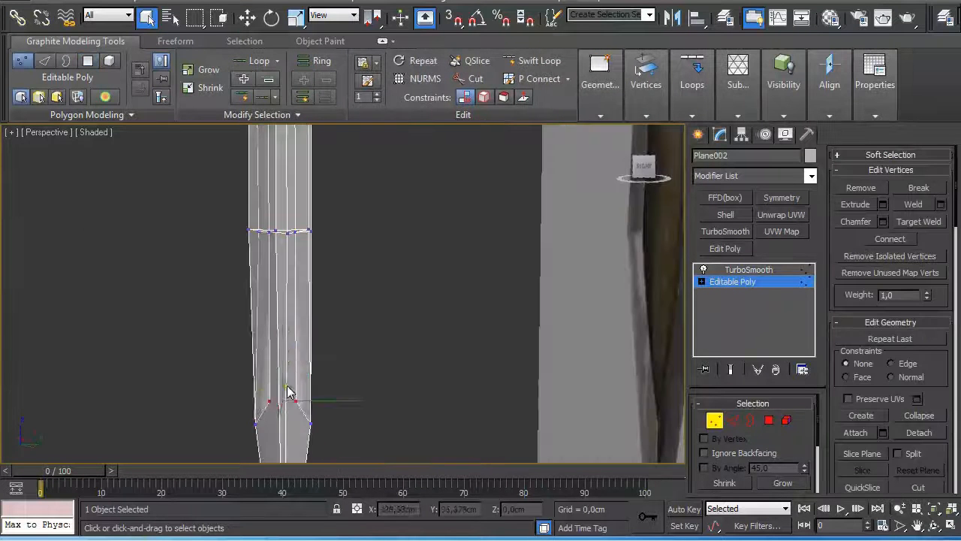
left_click(749, 269)
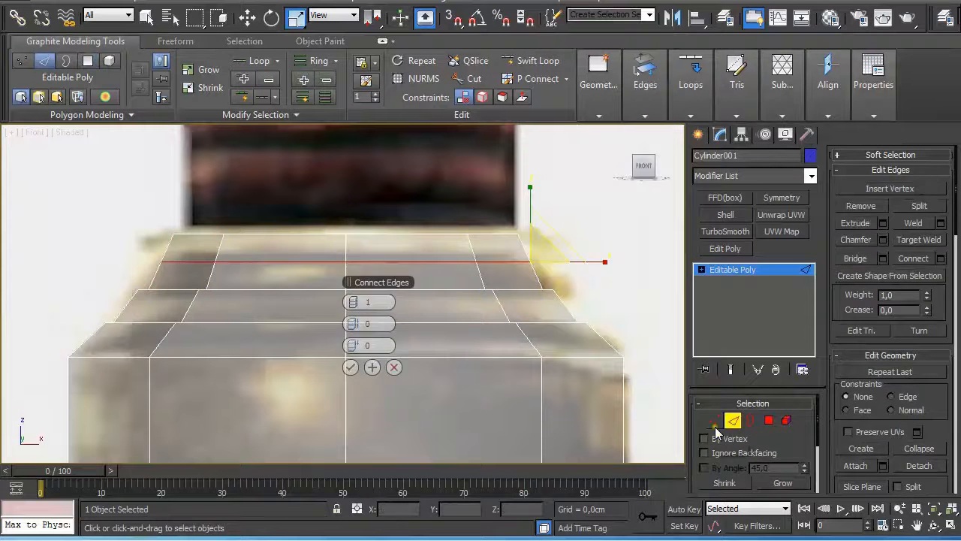
Connect edges on the grip cylinder, bevel its end faces, and exit isolation mode
left_click(715, 420)
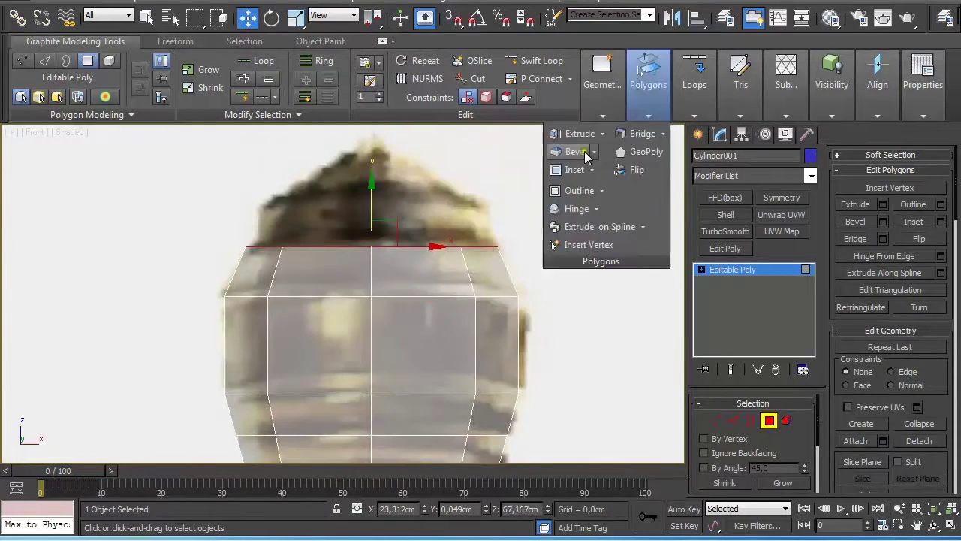
left_click(586, 151)
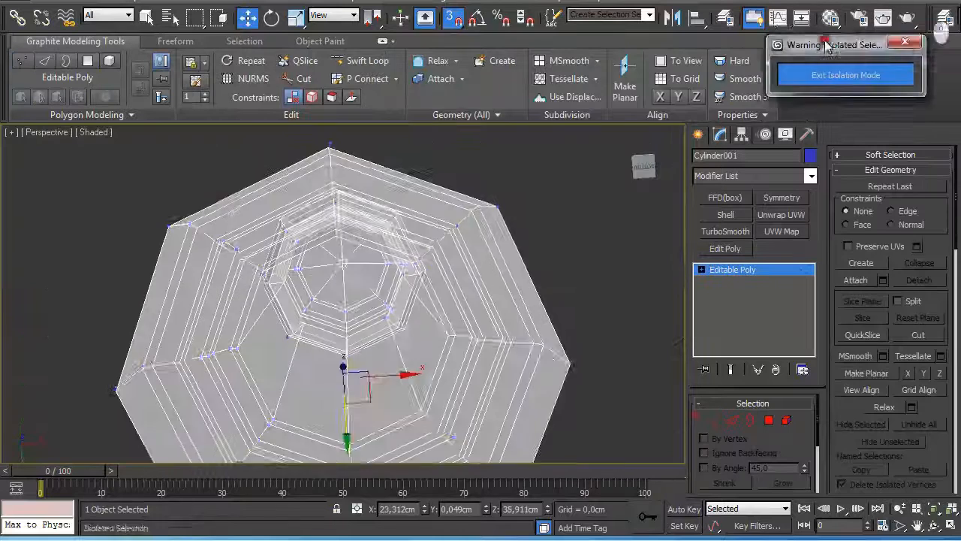
left_click(846, 74)
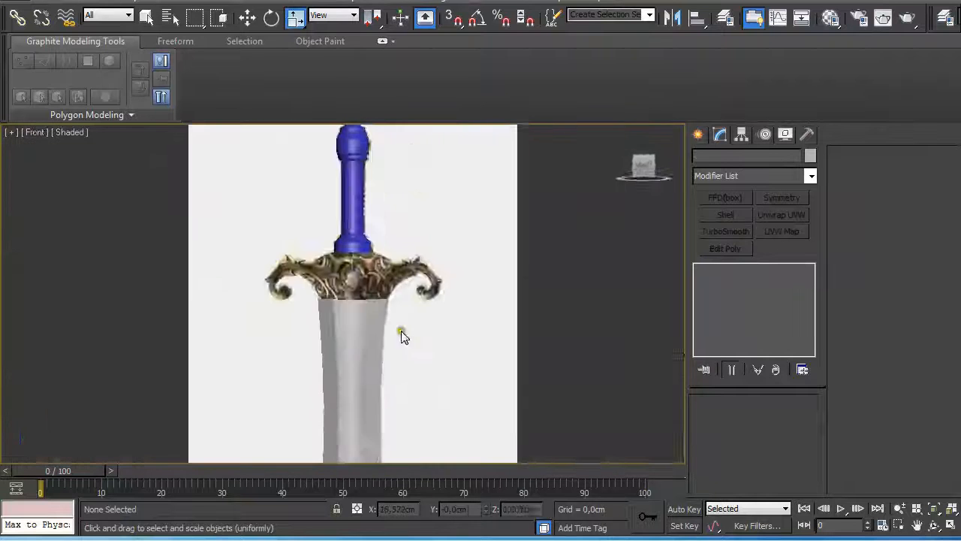
Convert Plane003 to Editable Poly and extend its edges along the guard's curl
right_click(400, 336)
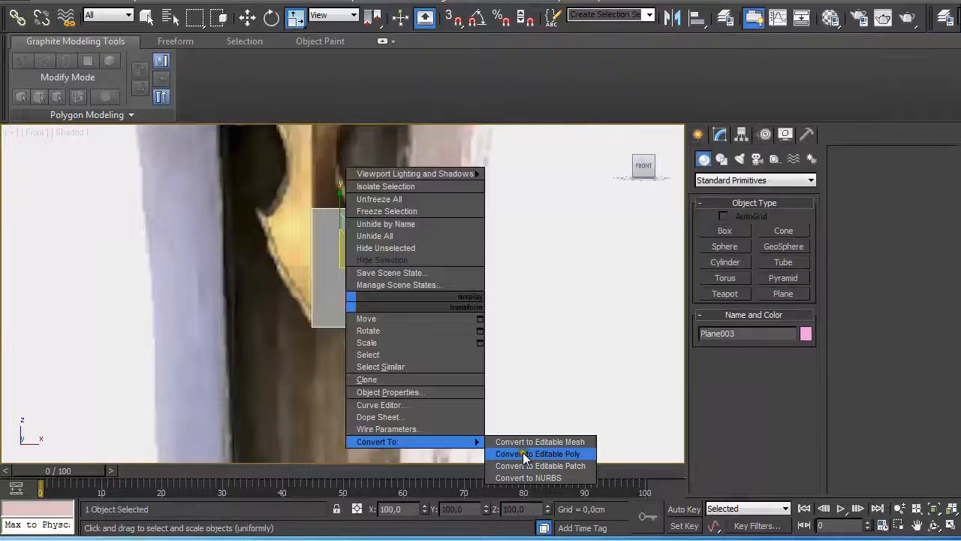
left_click(538, 453)
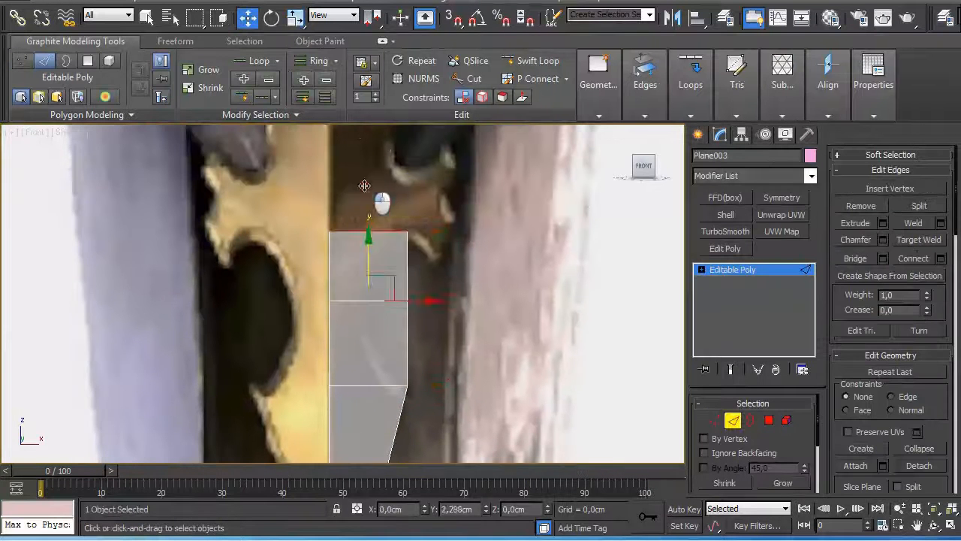
left_click(690, 85)
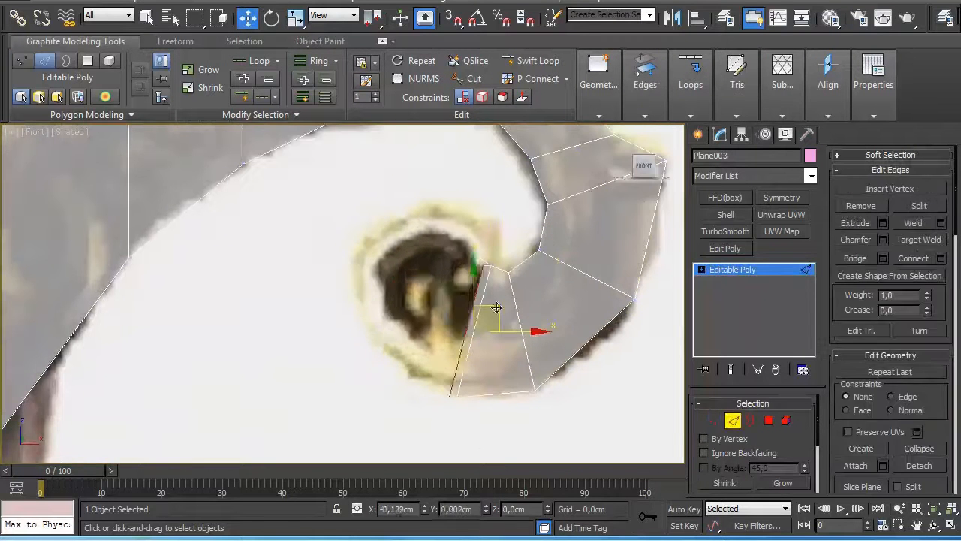
left_click(21, 95)
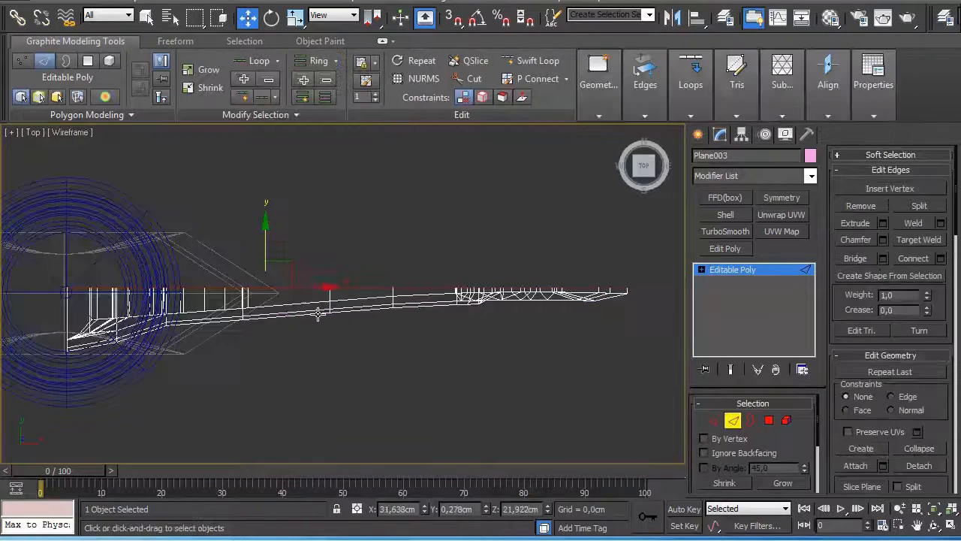
Select an edge of the flat guard in Top wireframe view to inspect it
left_click(781, 215)
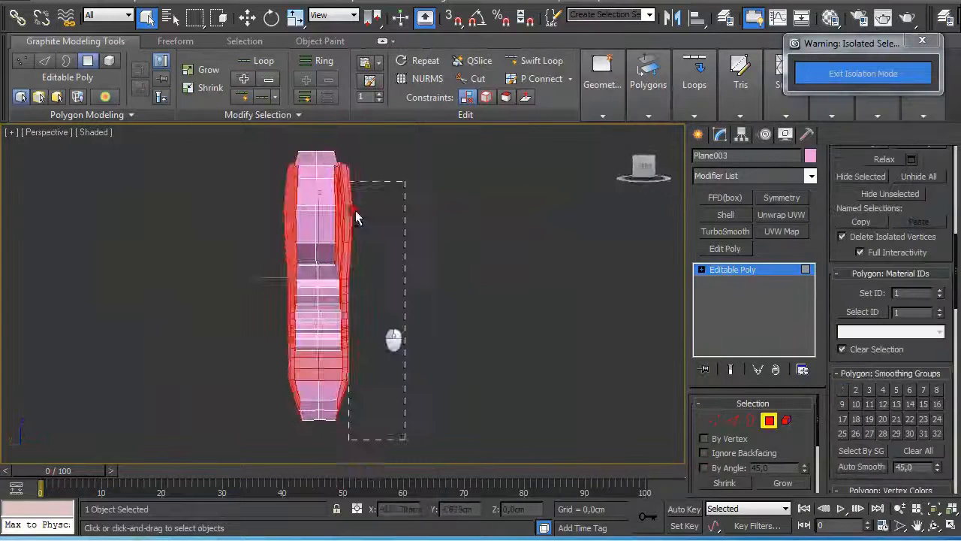
Box-select all guard faces, then target-weld a stray vertex onto its neighbour
left_click_drag(391, 342, 349, 270)
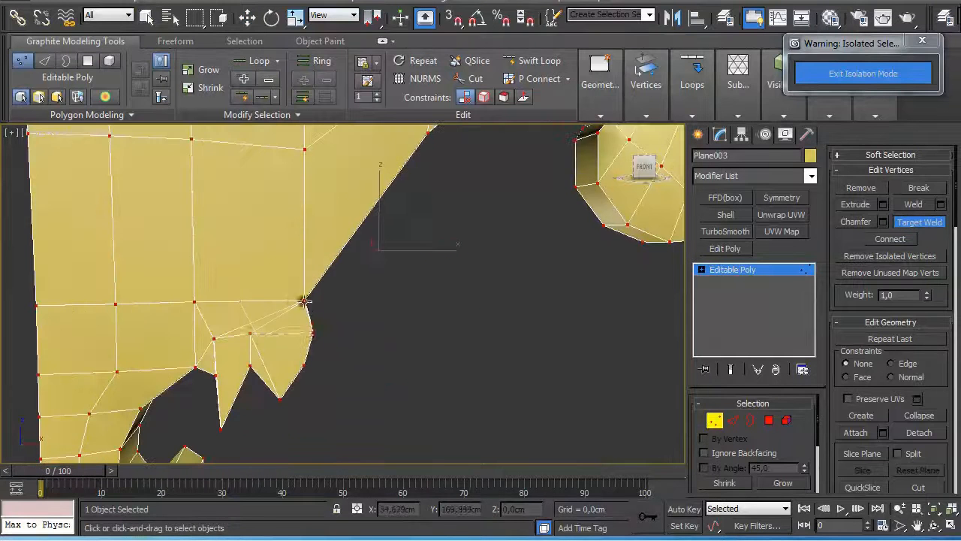
left_click(725, 231)
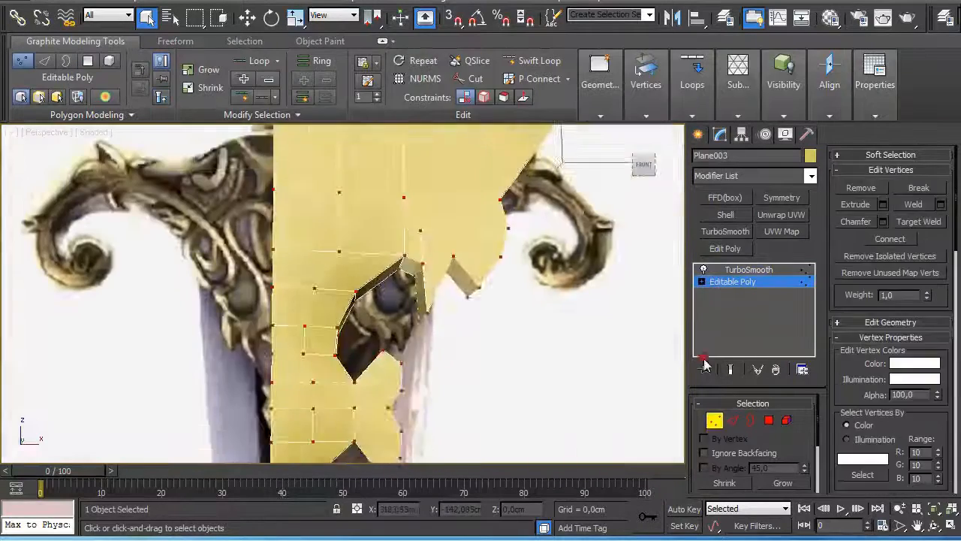
Adjust TurboSmooth in the stack, finish the mirrored guard, and switch to Polygon mode
left_click(748, 269)
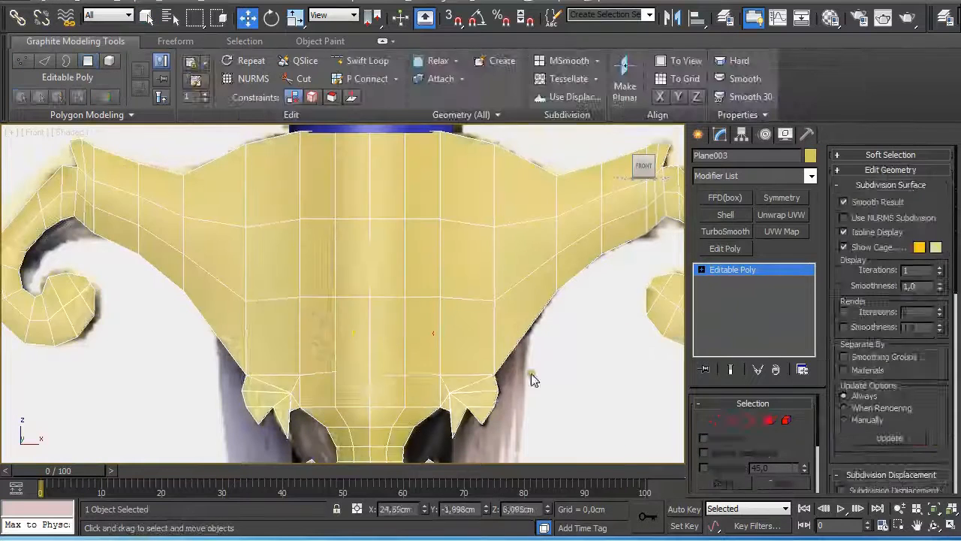
left_click(768, 420)
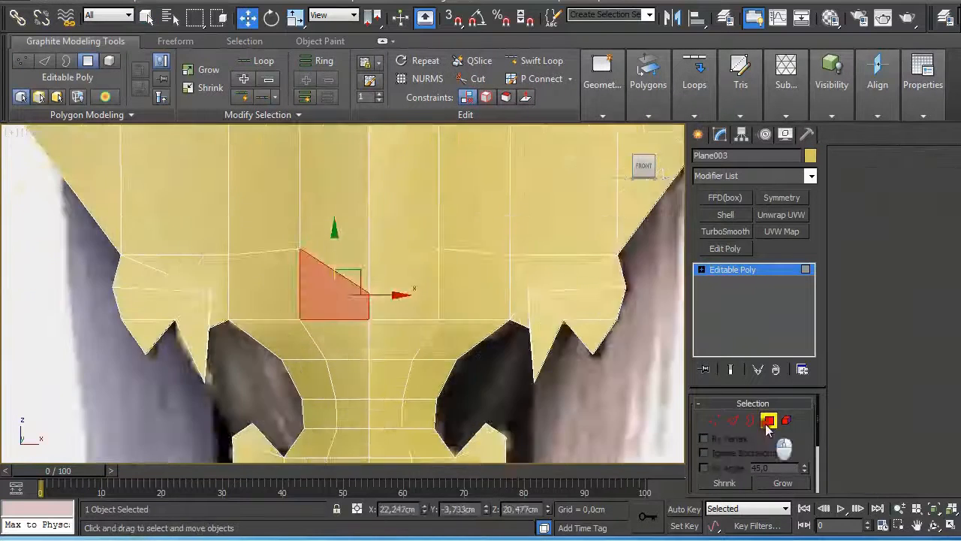